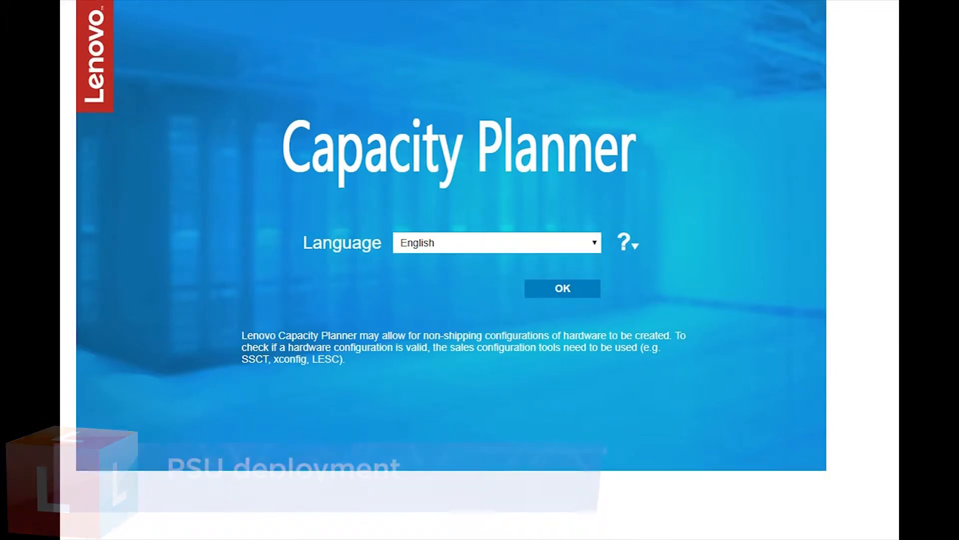
- Keep English as the interface language and confirm to enter the planner workspace
left_click(496, 242)
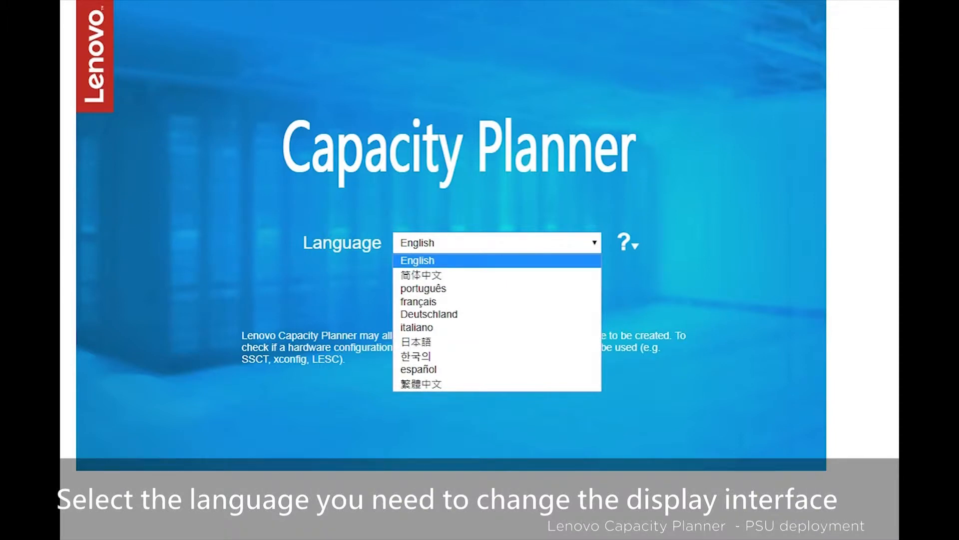
left_click(417, 260)
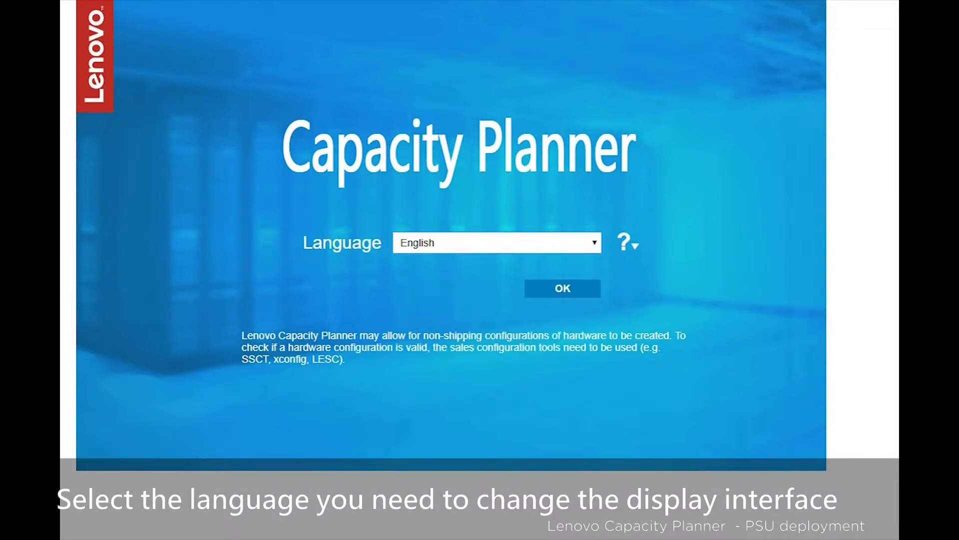
left_click(561, 288)
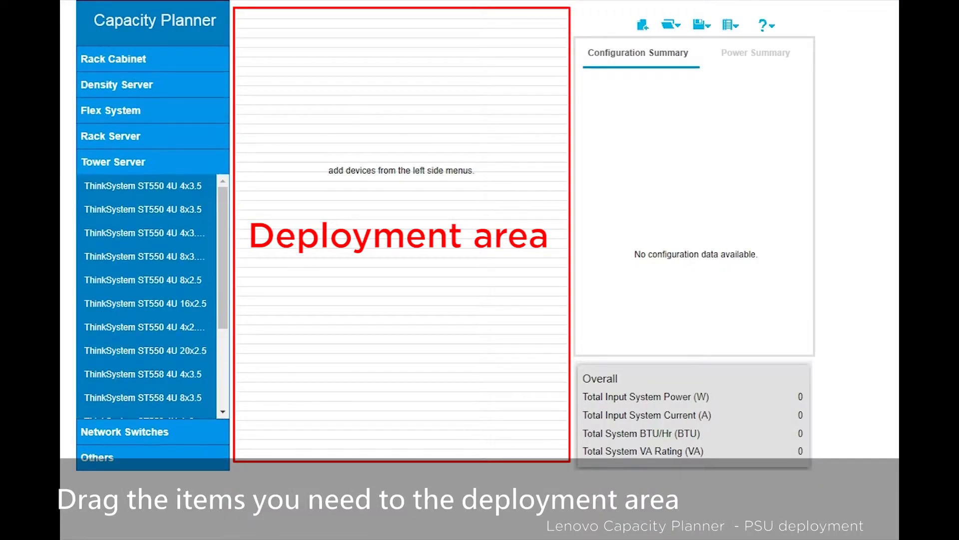
mouse_move(145, 256)
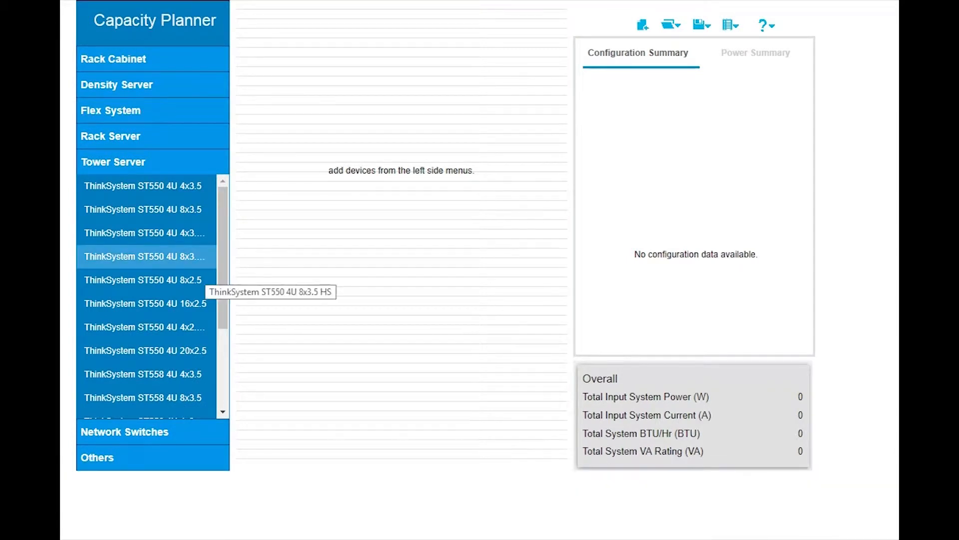
- Deploy a ThinkSystem ST550 4U 8x3.5 HS tower server into the deployment area
left_click(144, 257)
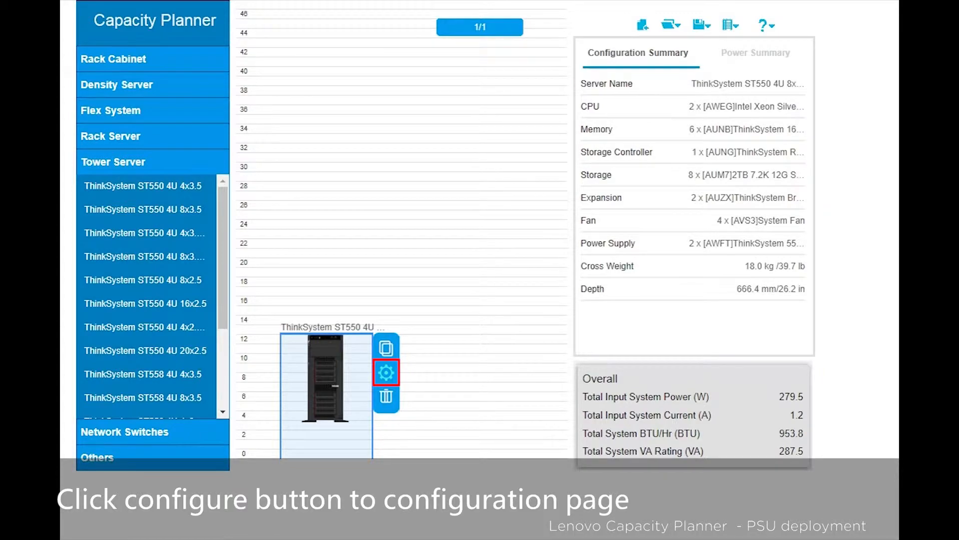
- Add two Xeon Gold 6138T (AWEM) processors to the deployed ST550's configuration
left_click(386, 372)
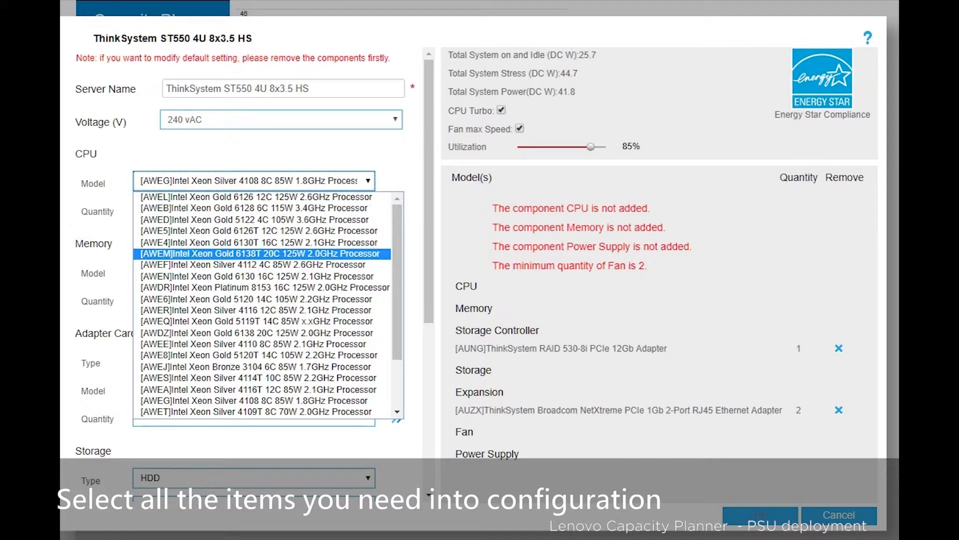
left_click(254, 253)
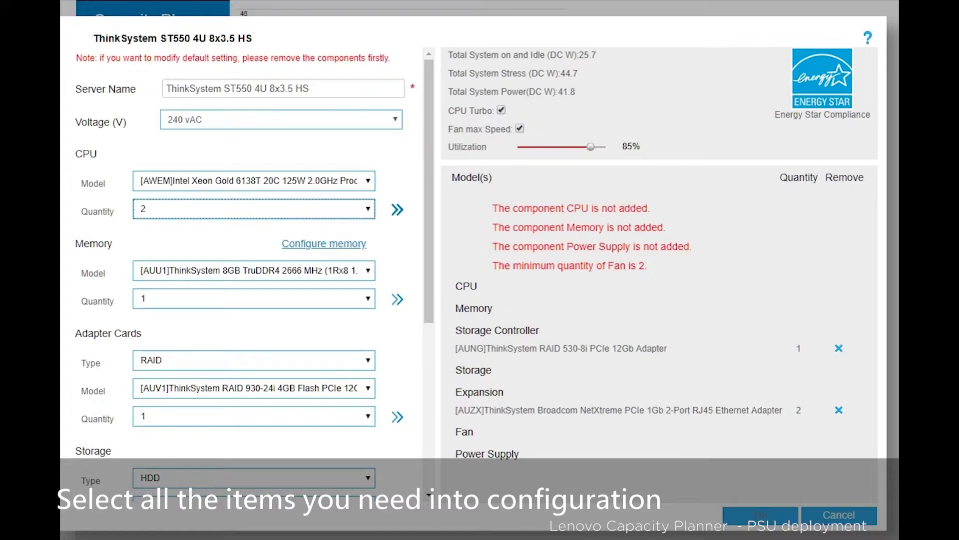
left_click(397, 209)
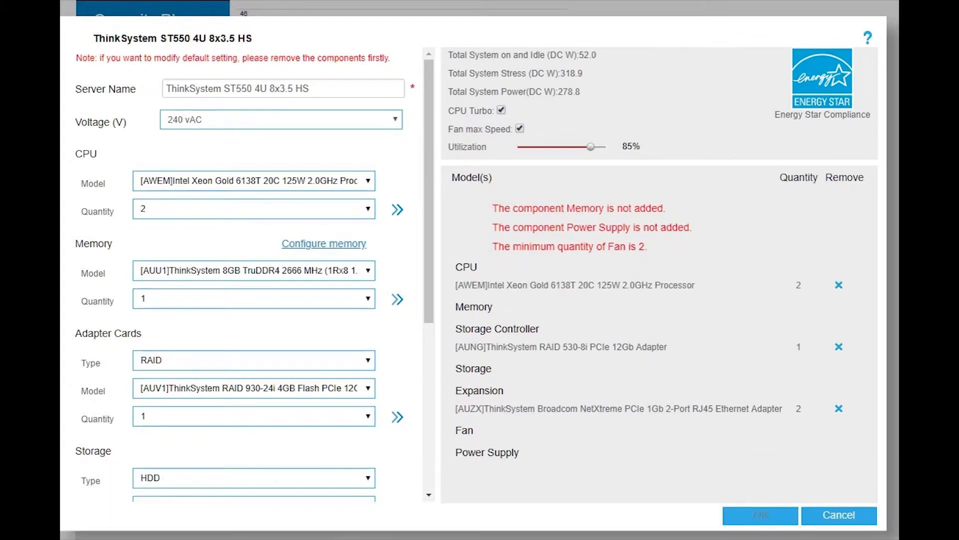
- Add twelve 64GB TruDDR4 (AUNE) memory modules to the configuration
left_click(368, 271)
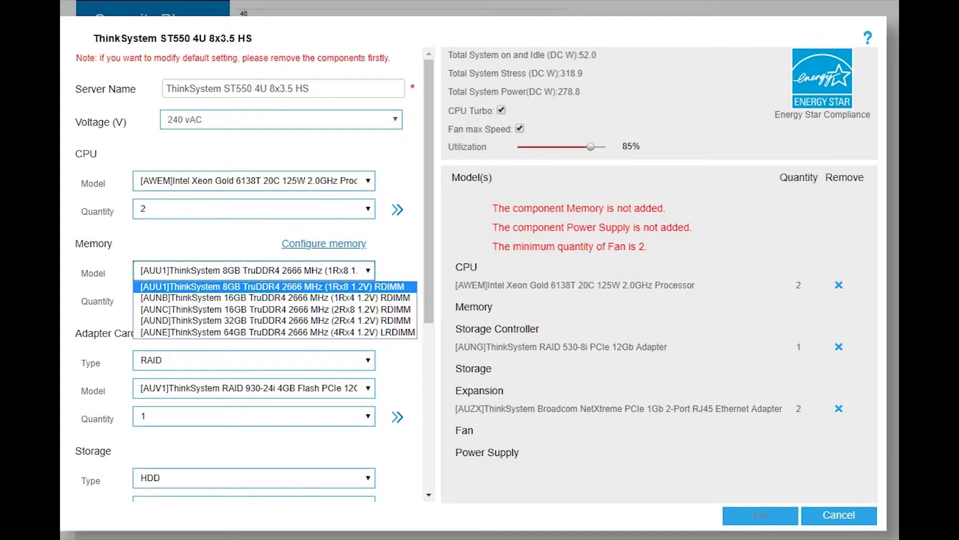
left_click(276, 332)
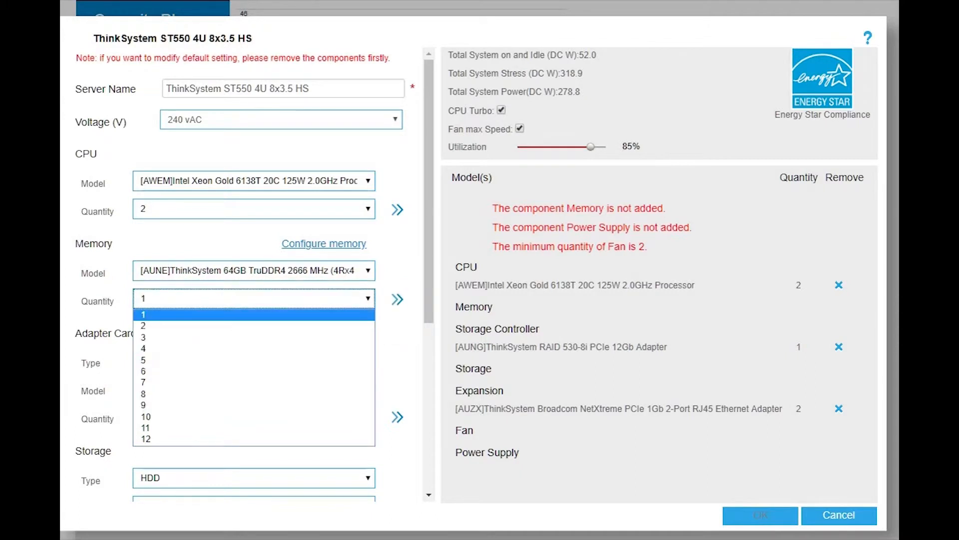
left_click(146, 438)
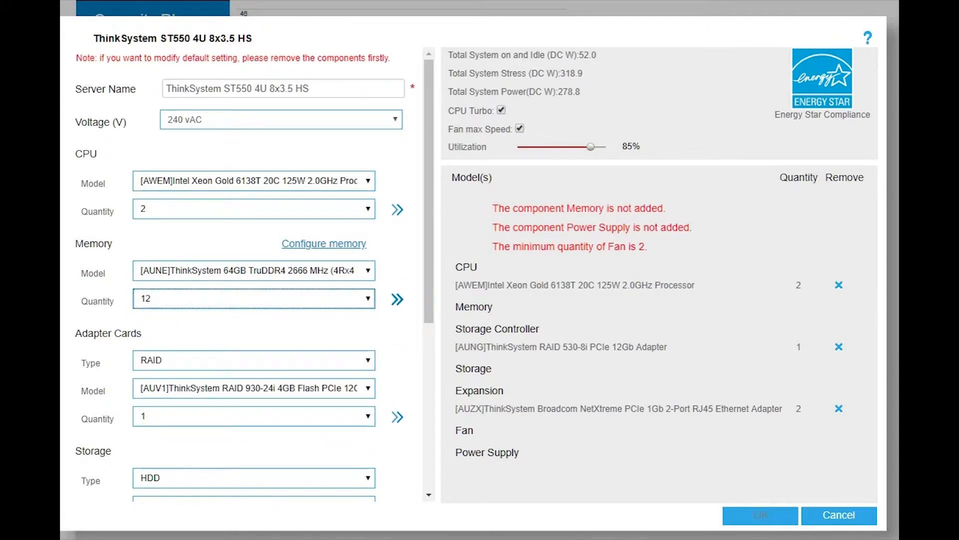
left_click(396, 299)
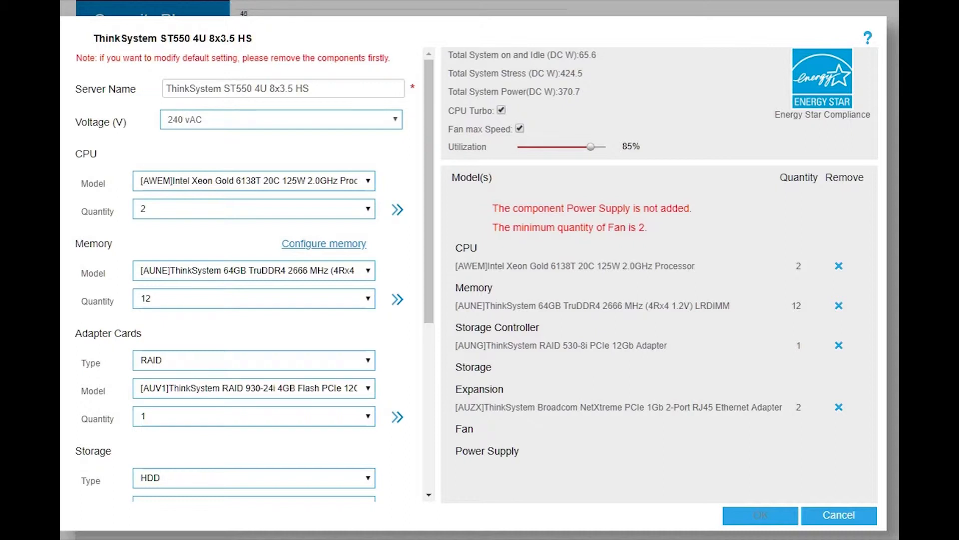
- Add eight 1TB 7.2K SATA (AUUF) hard drives and set the system fan quantity to 4
scroll("down", 3)
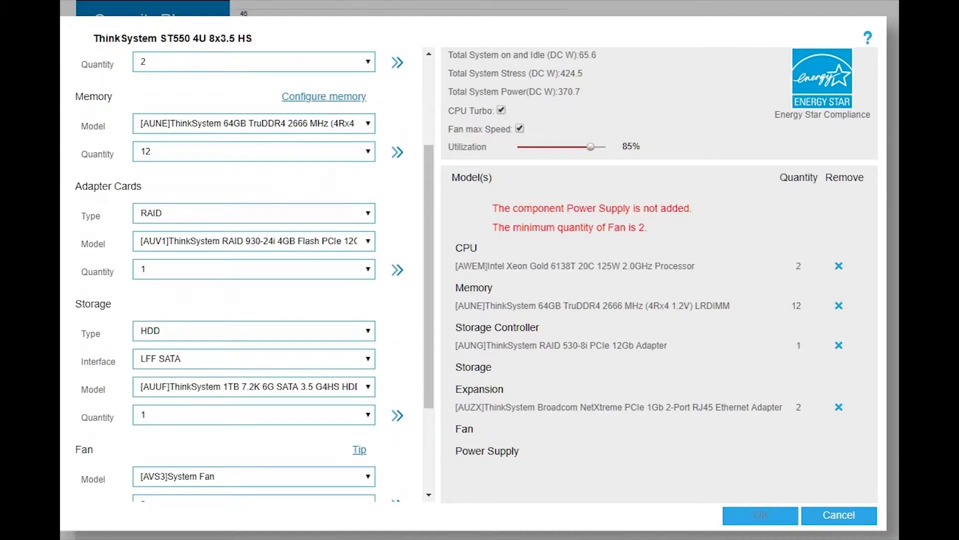
scroll("down", 3)
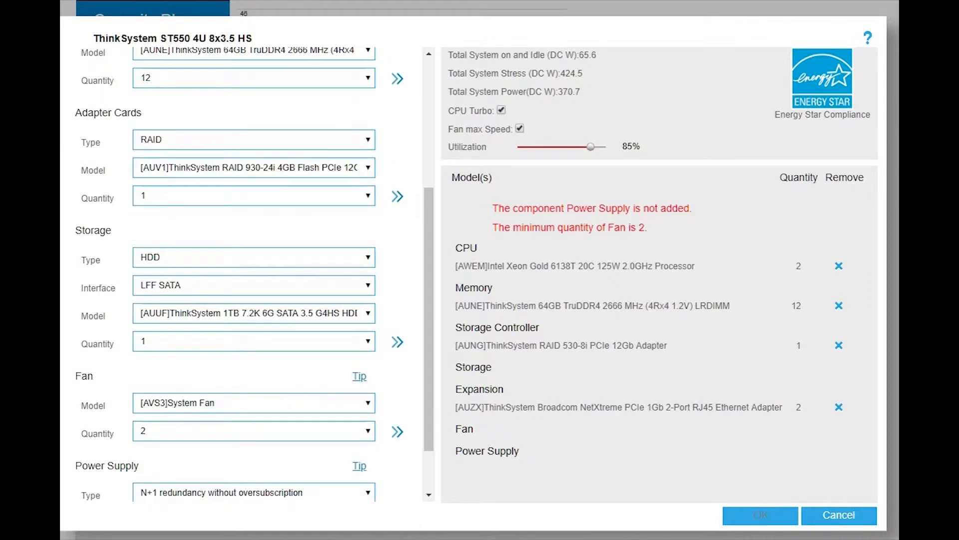
left_click(251, 313)
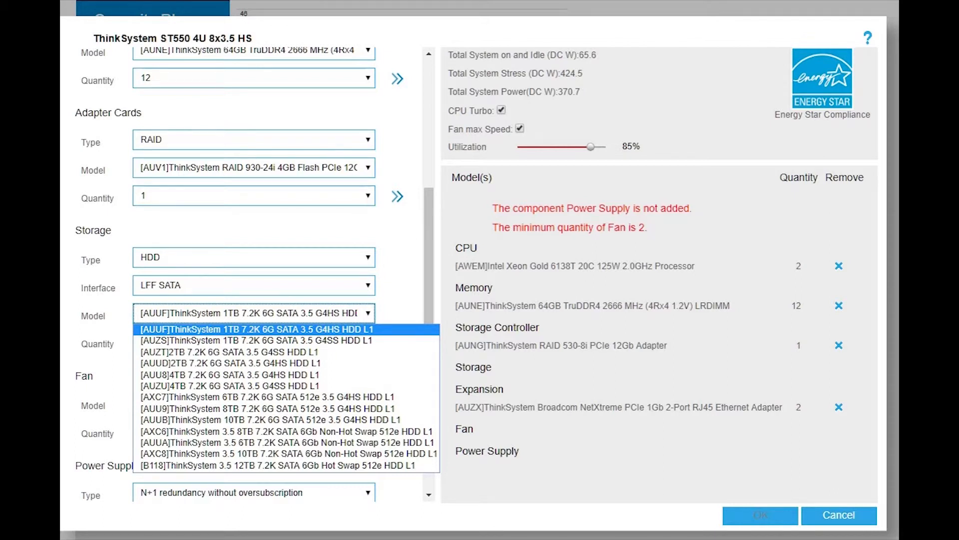
left_click(253, 341)
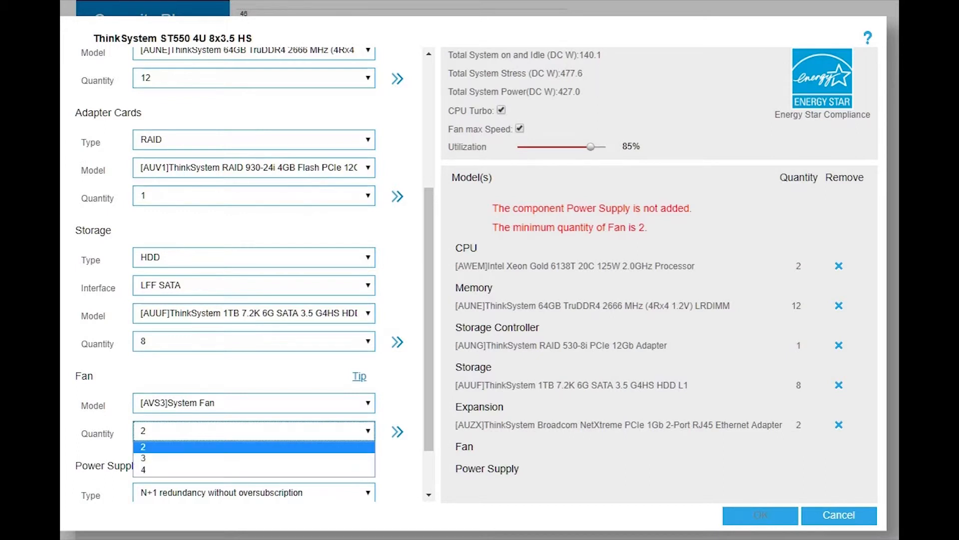
left_click(143, 469)
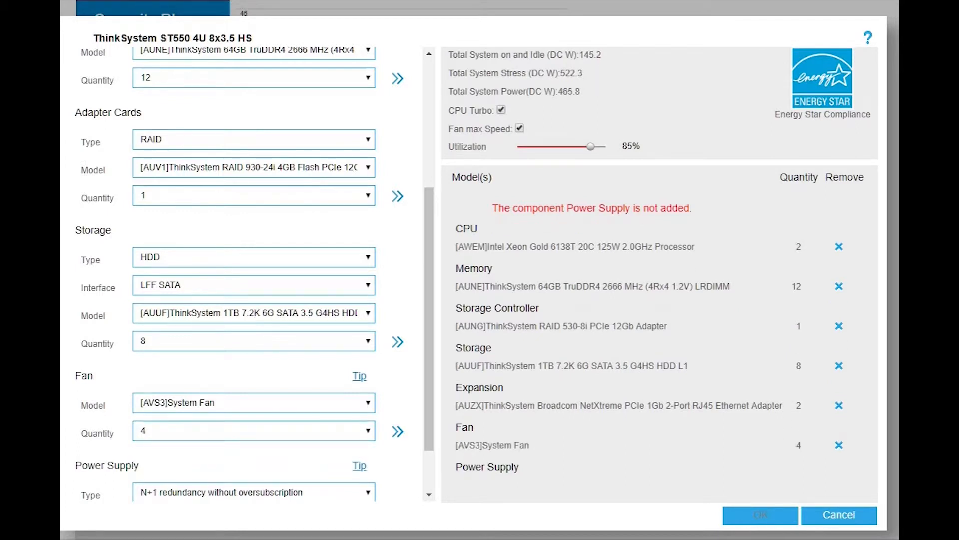
scroll("down", 3)
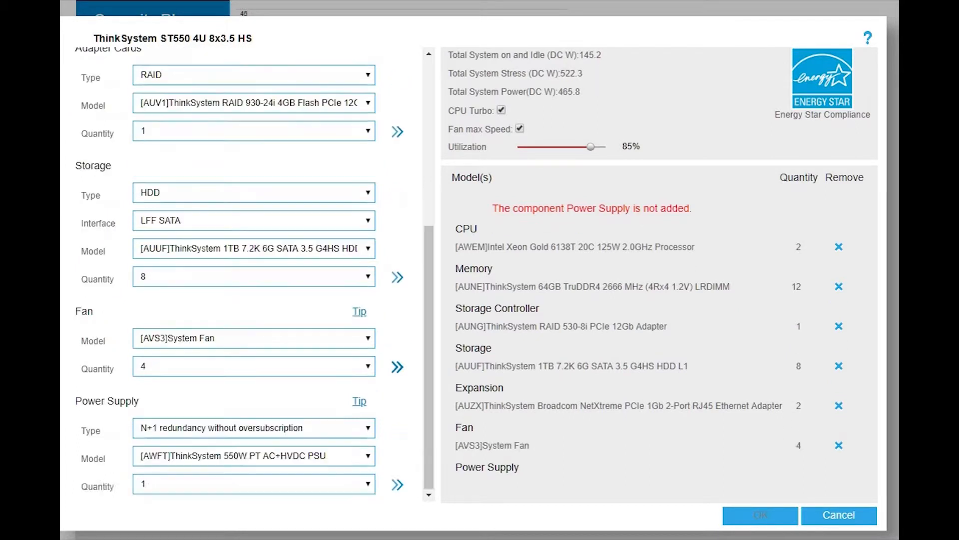
- Set the power supply to non-redundant with one AVS1 450W Gold AC PSU, triggering a power warning
left_click(252, 427)
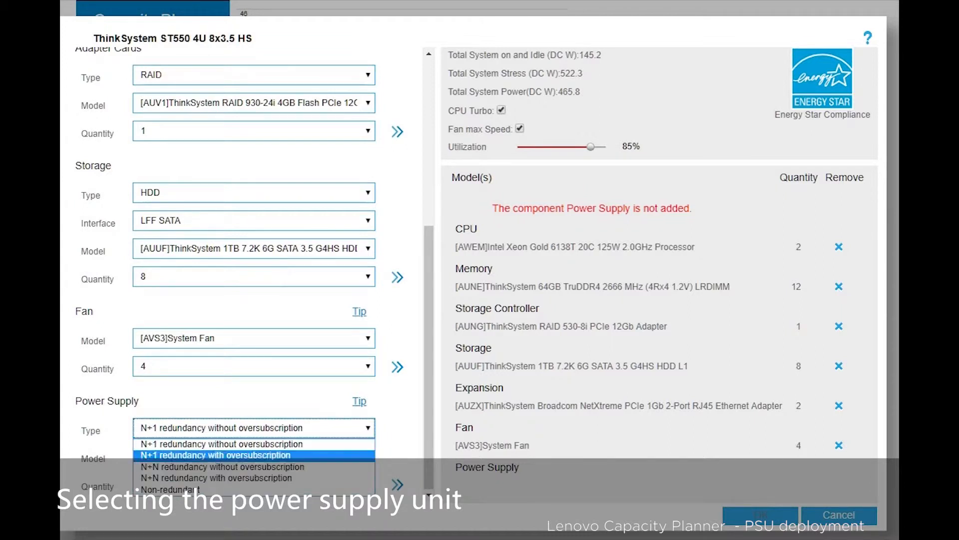
left_click(170, 489)
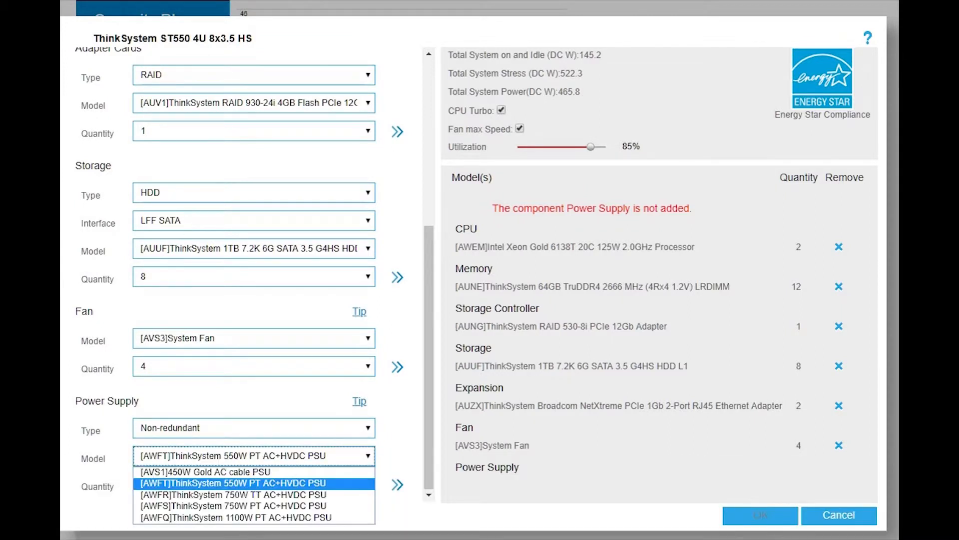
left_click(203, 472)
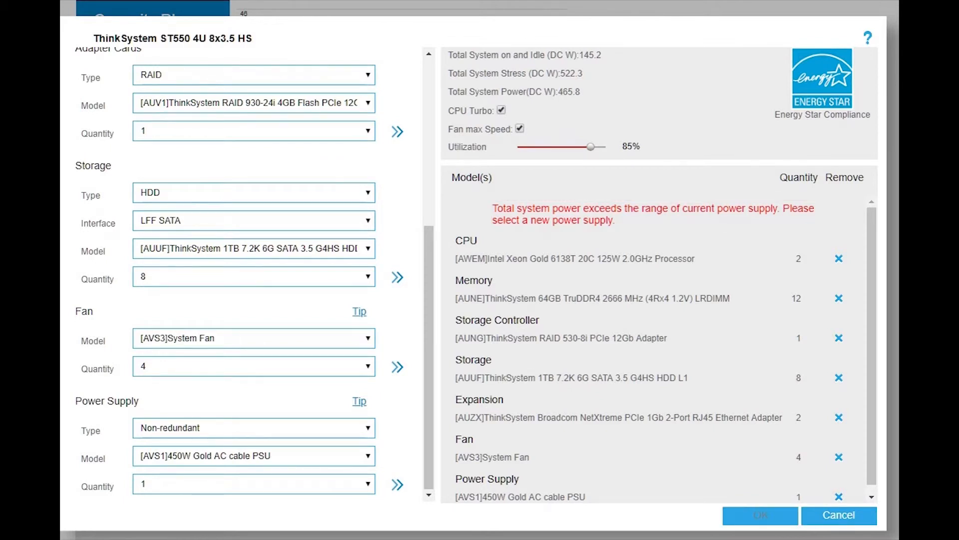
- Swap the 450W PSU for one AWFT 550W PT AC+HVDC PSU, clearing the warning
left_click(252, 456)
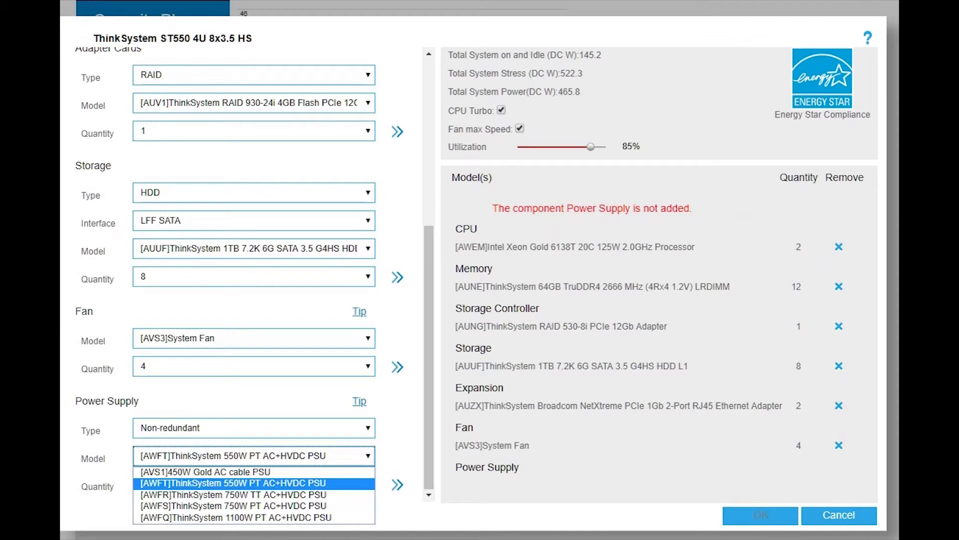
left_click(233, 483)
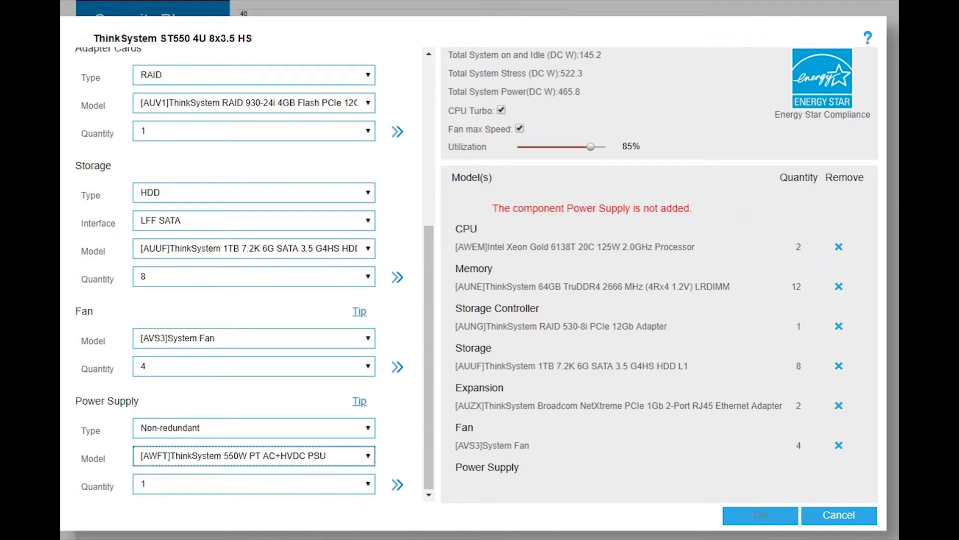
left_click(396, 485)
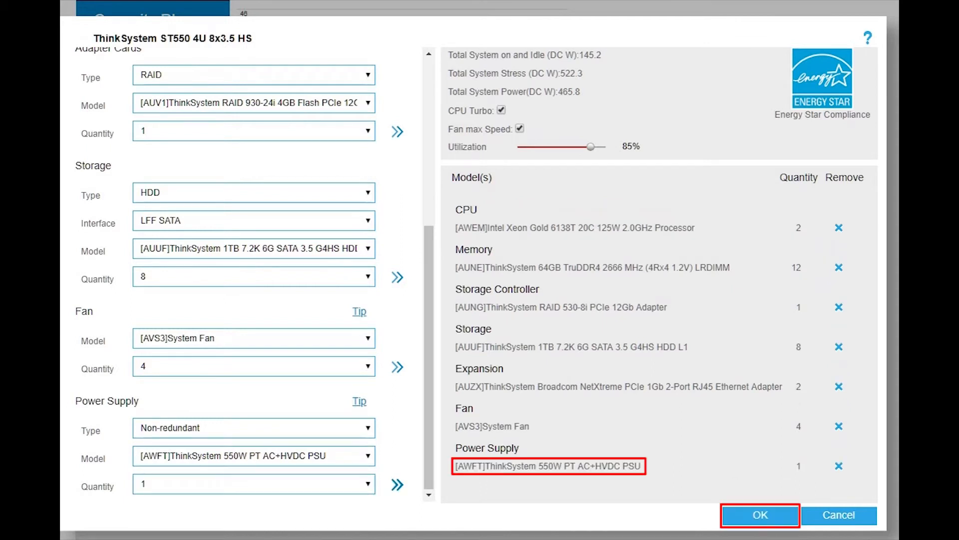